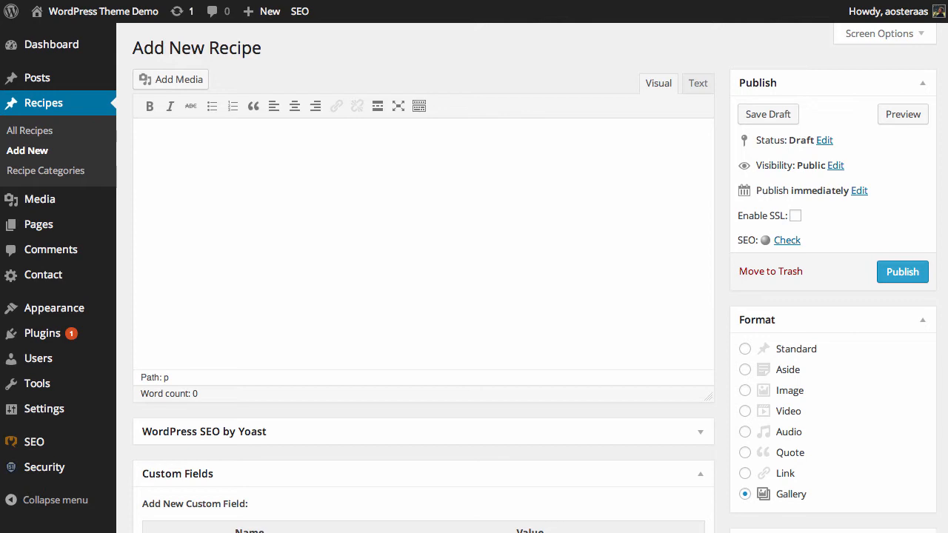
Scroll to the end of functions.php, below the taxonomies_recipe add_action hook.
scroll("down", 3)
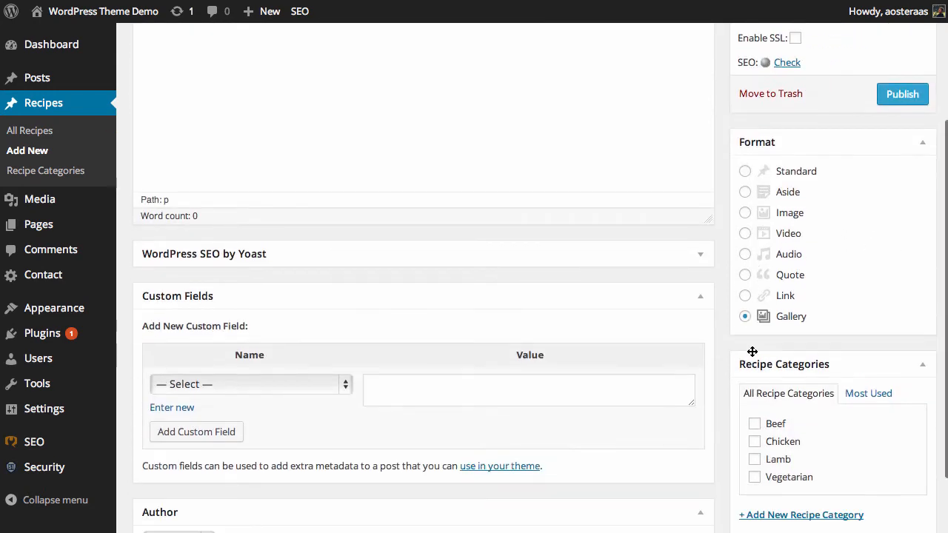
mouse_move(882, 356)
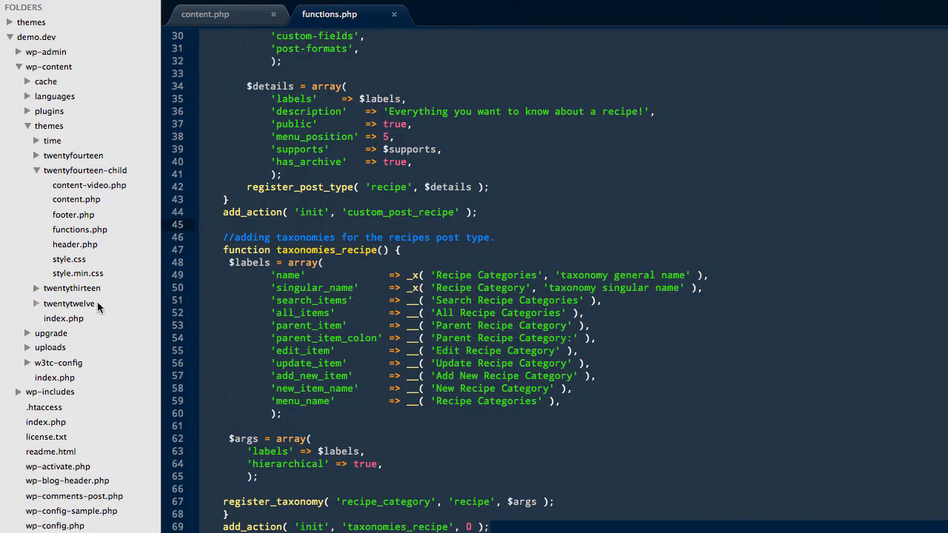
mouse_move(396, 244)
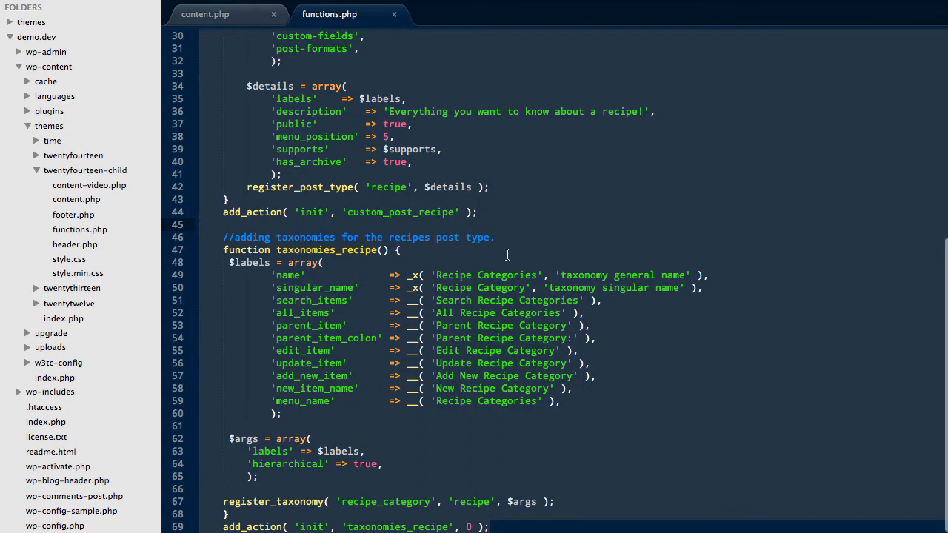
scroll("down", 3)
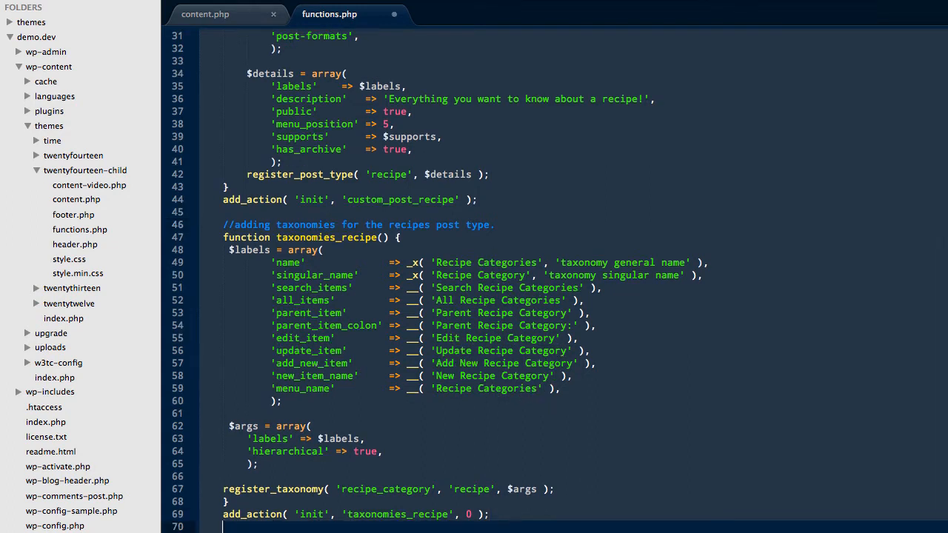
scroll("down", 3)
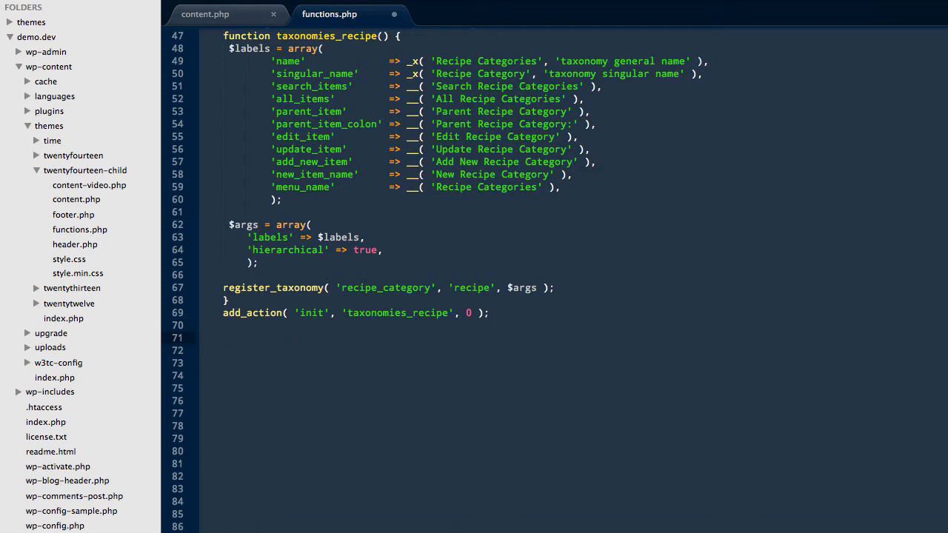
Write add_action('add_meta_boxes', 'recipe_details_box'); on line 71 of functions.php.
type("add")
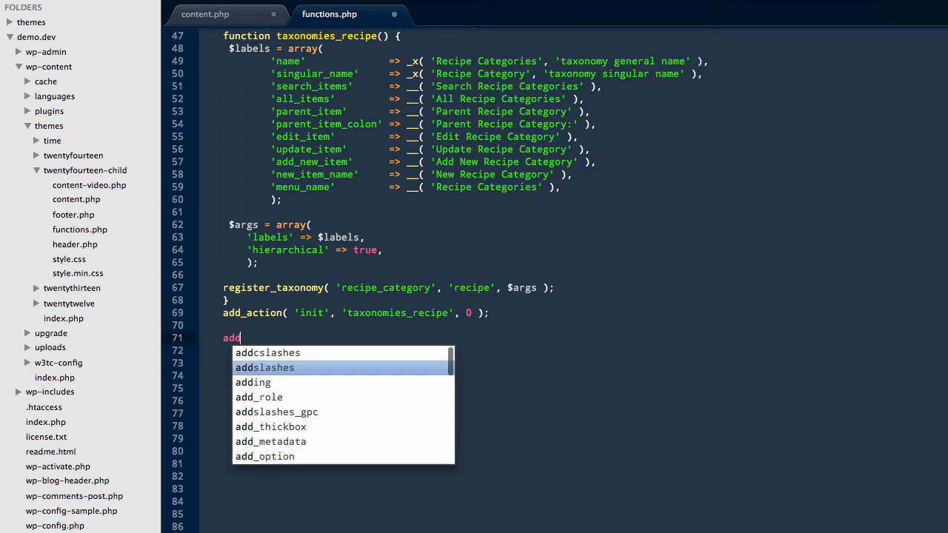
key("Tab")
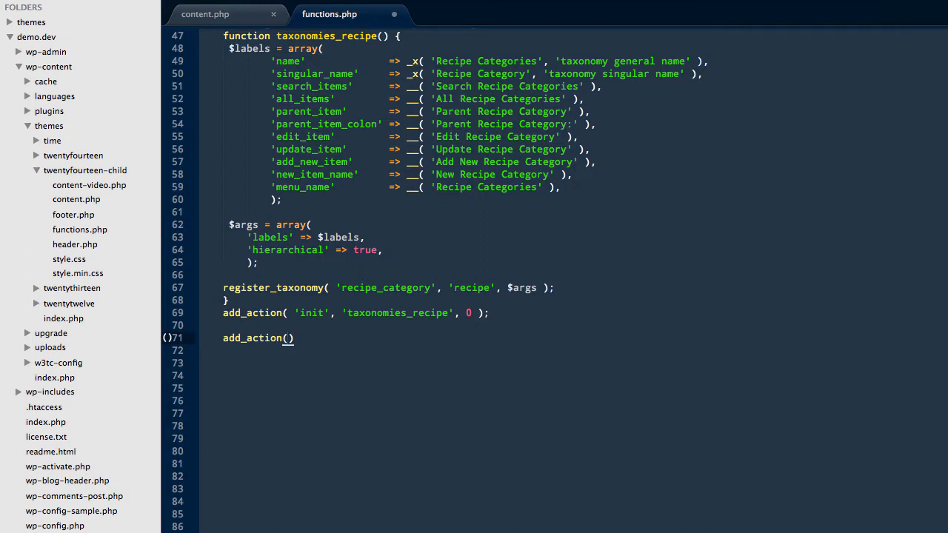
type("'add'")
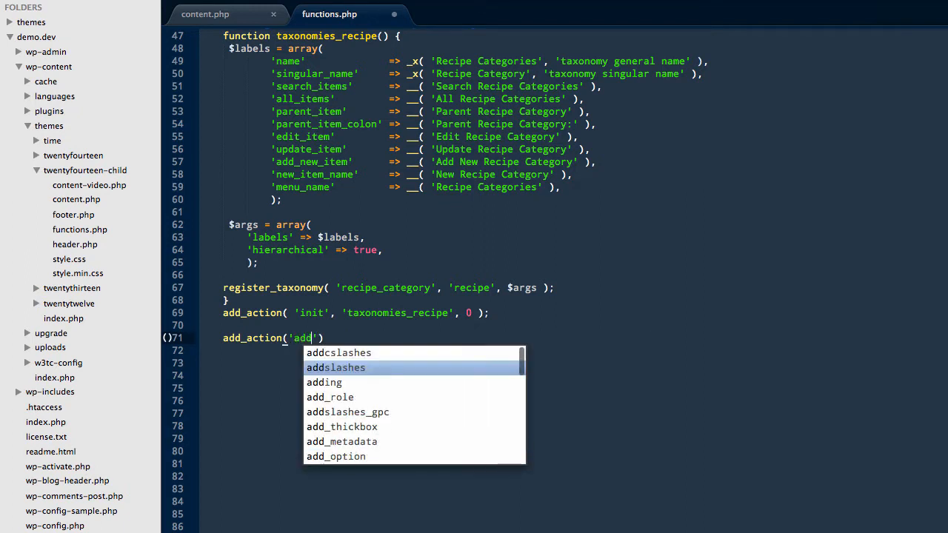
type("_meta_boxes")
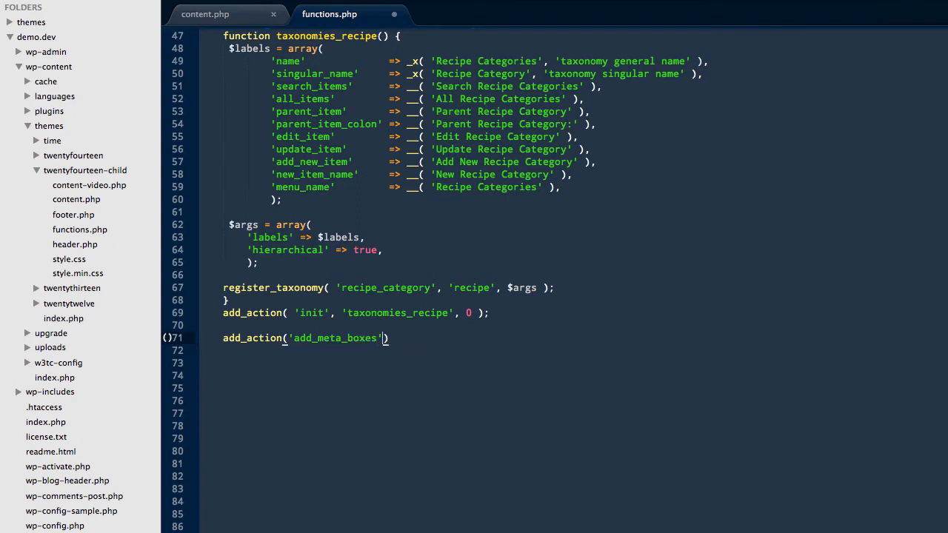
type(", '")
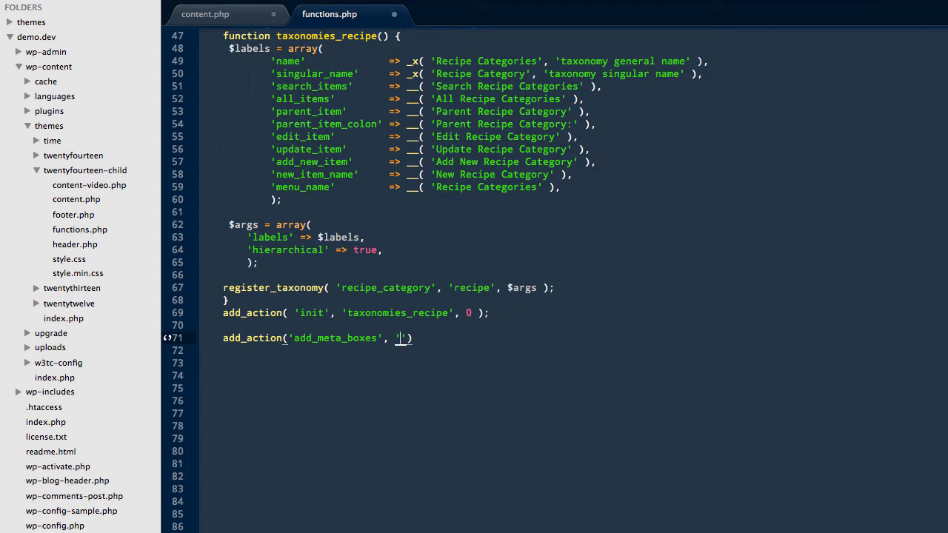
type("recipe_d")
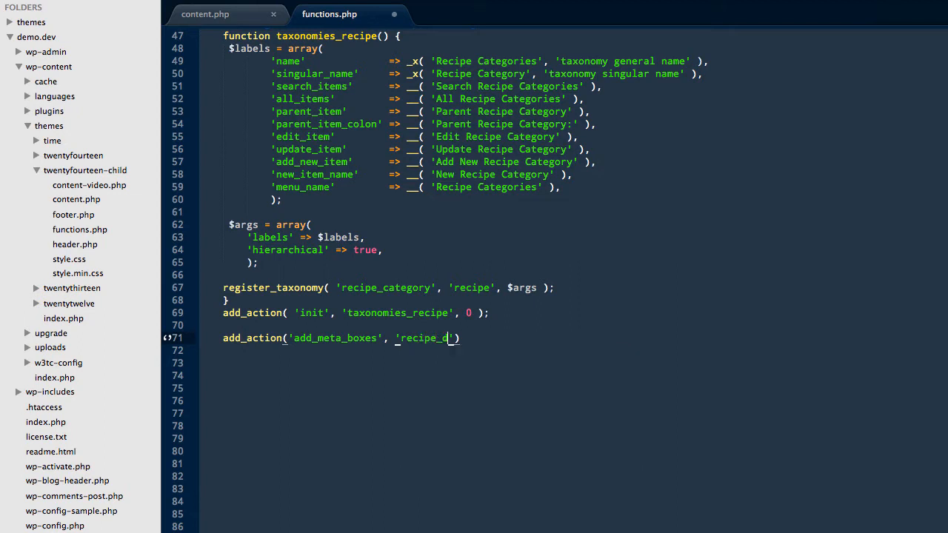
type("etails_")
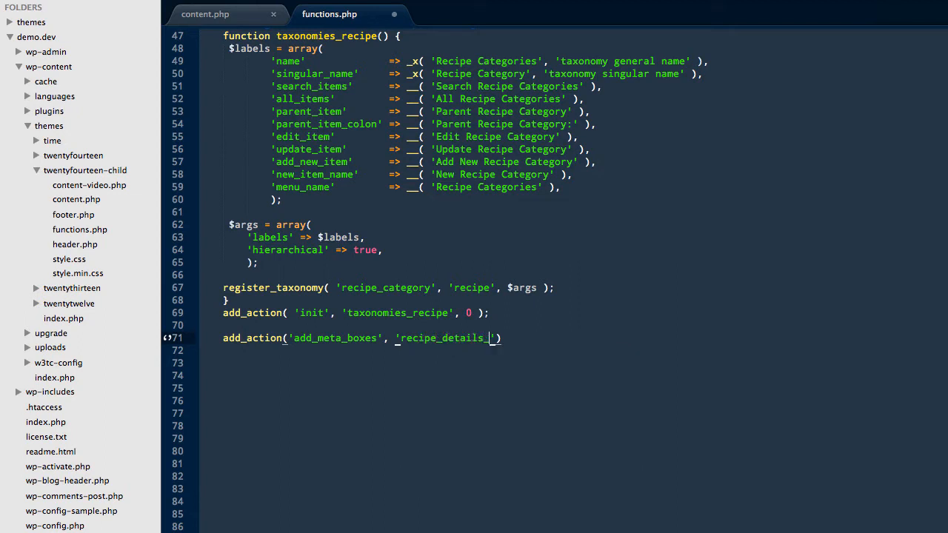
type("box")
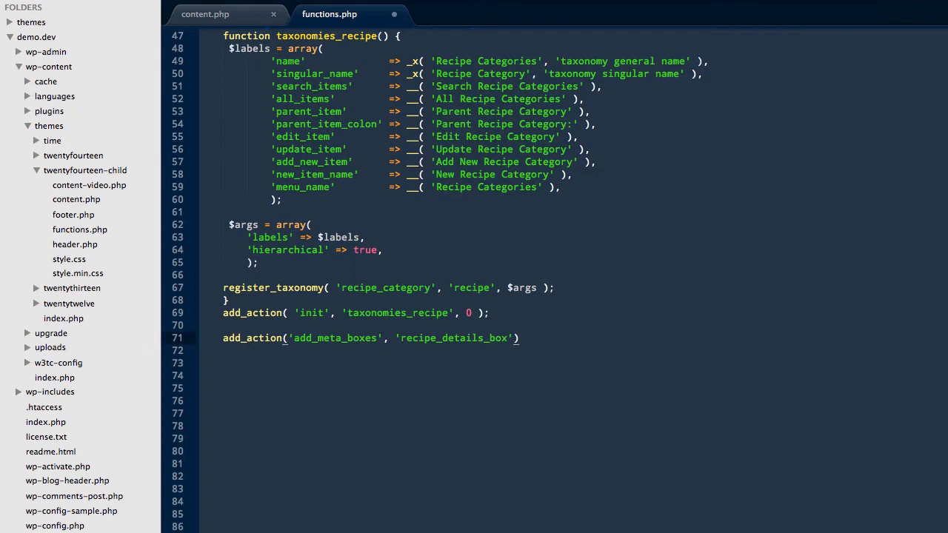
type(";")
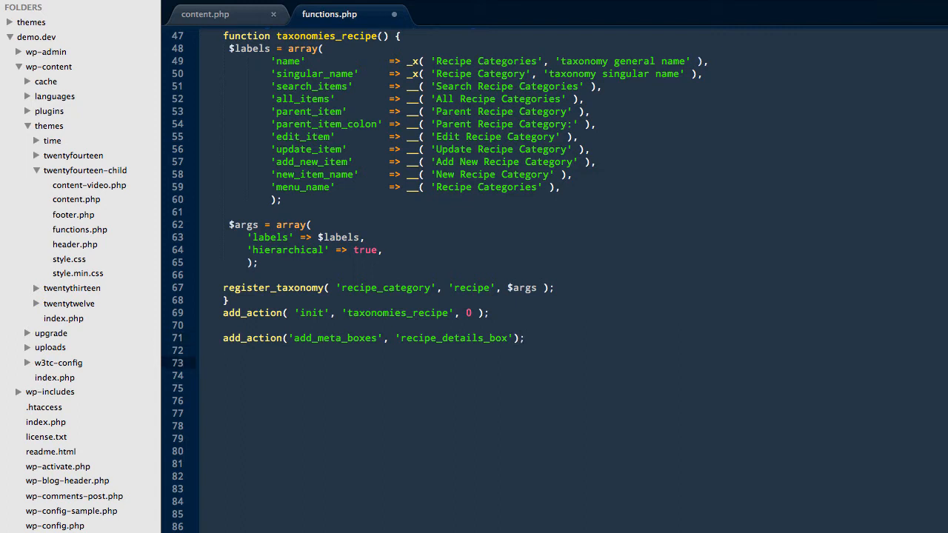
Define recipe_details_box() calling add_meta_box for a 'recipe Details' box on recipes, normal, high.
type("function rec")
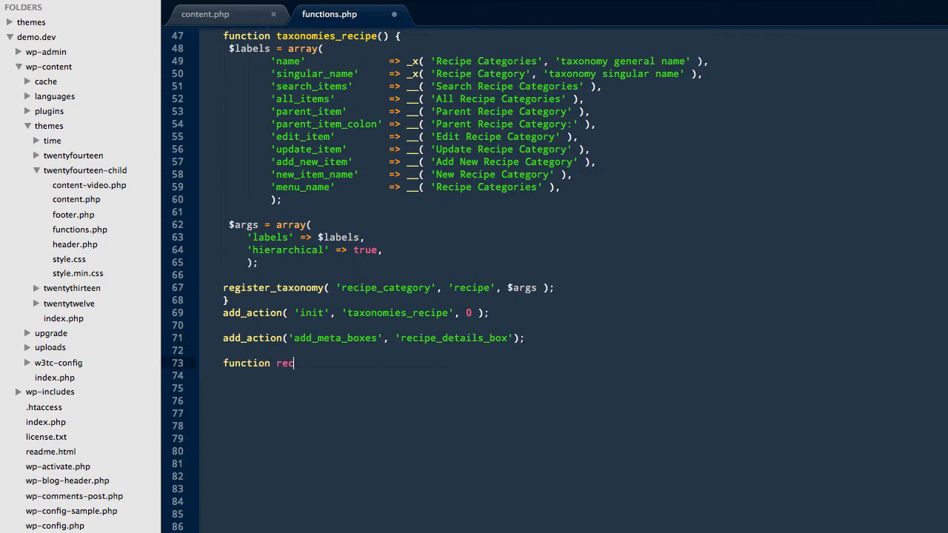
type("ipe_d")
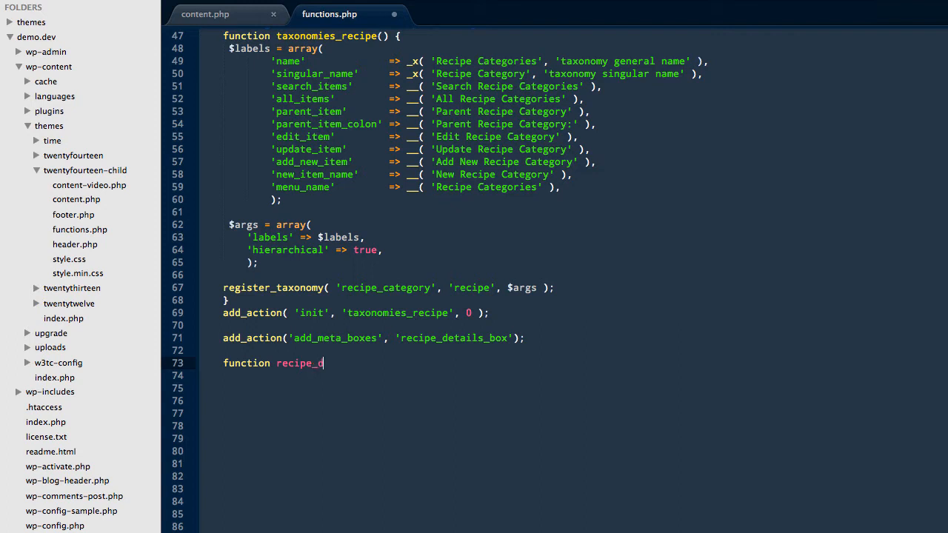
type("etails_b")
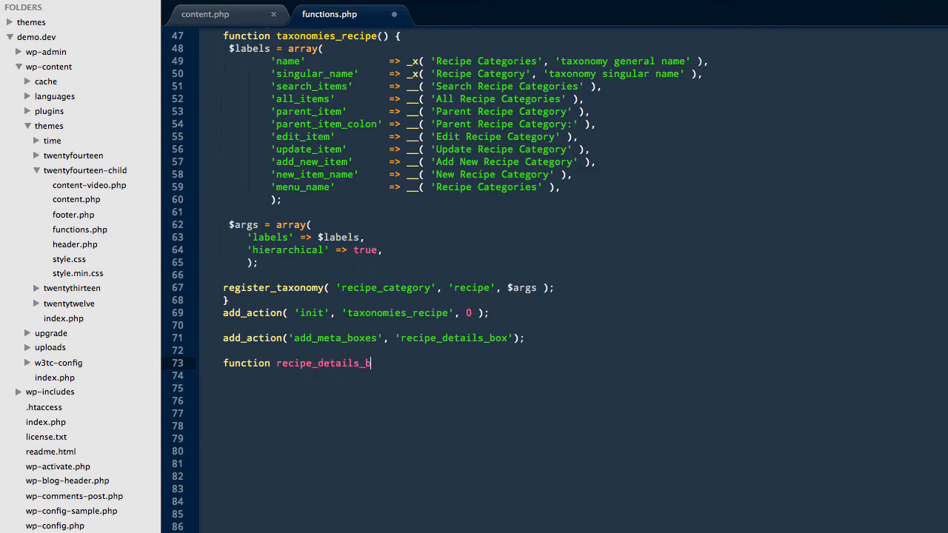
type("ox() {")
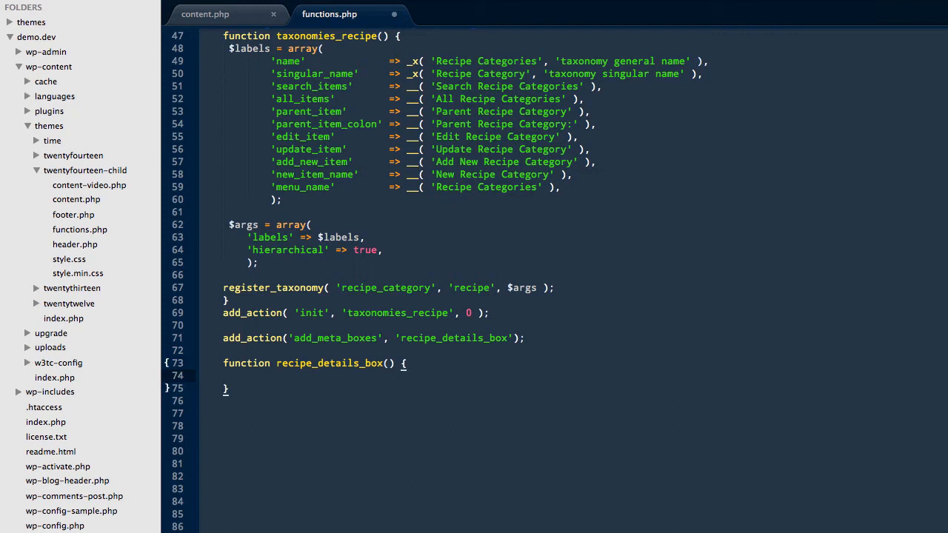
type("add_meta_box(")
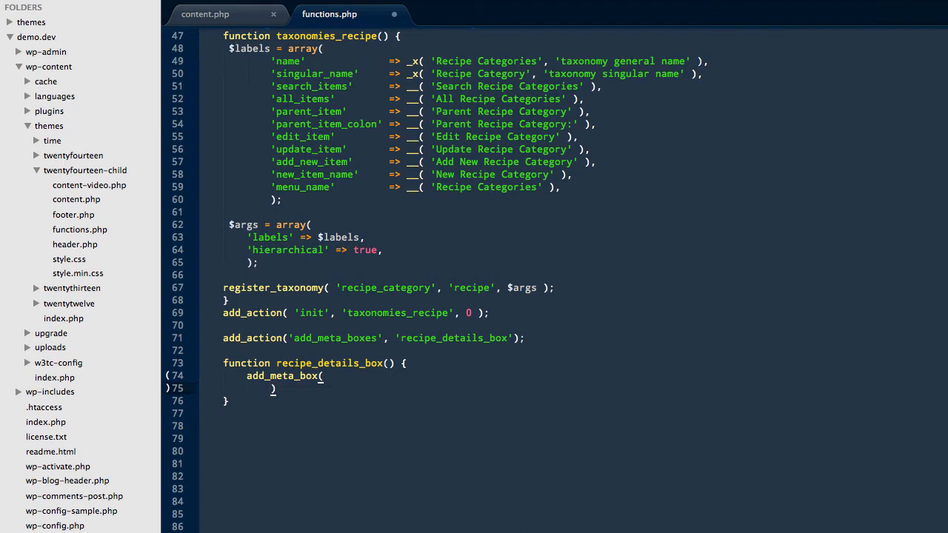
mouse_move(363, 400)
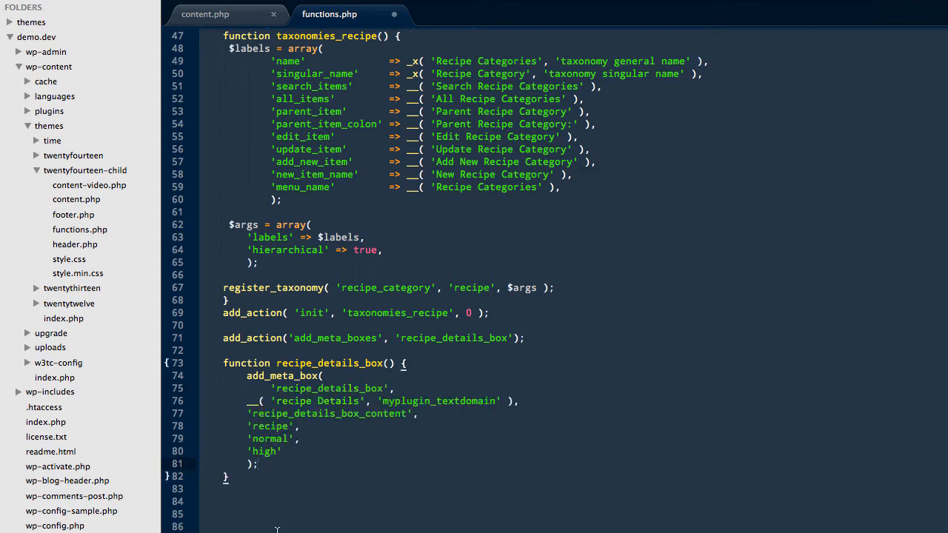
mouse_move(282, 451)
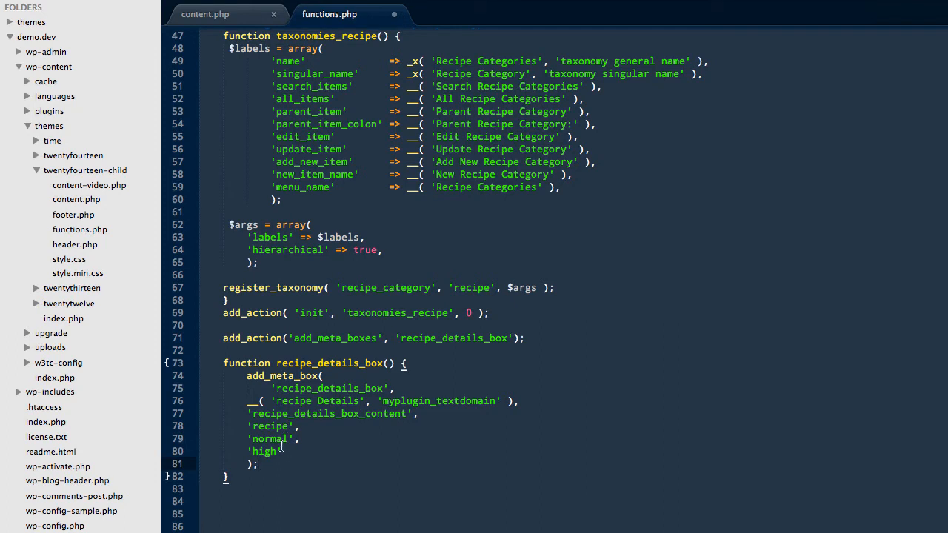
double_click(271, 438)
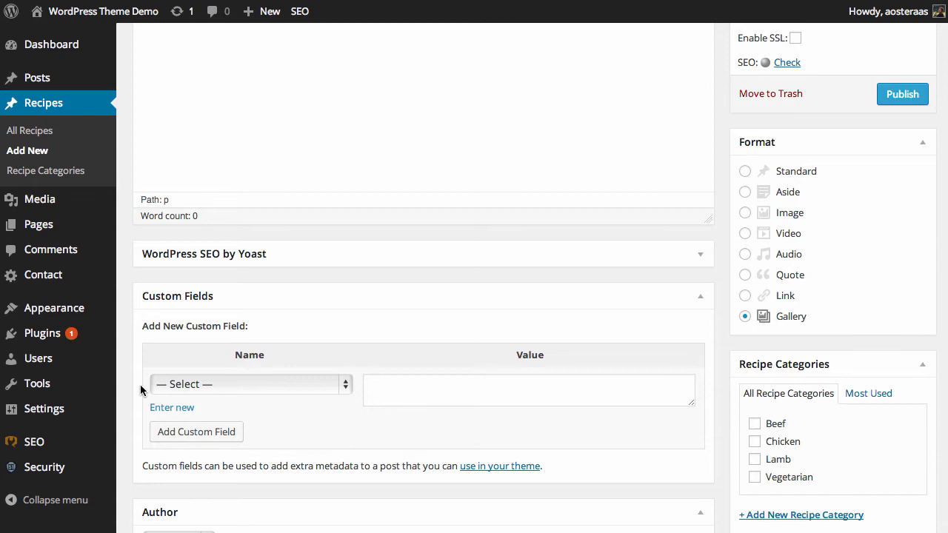
mouse_move(349, 271)
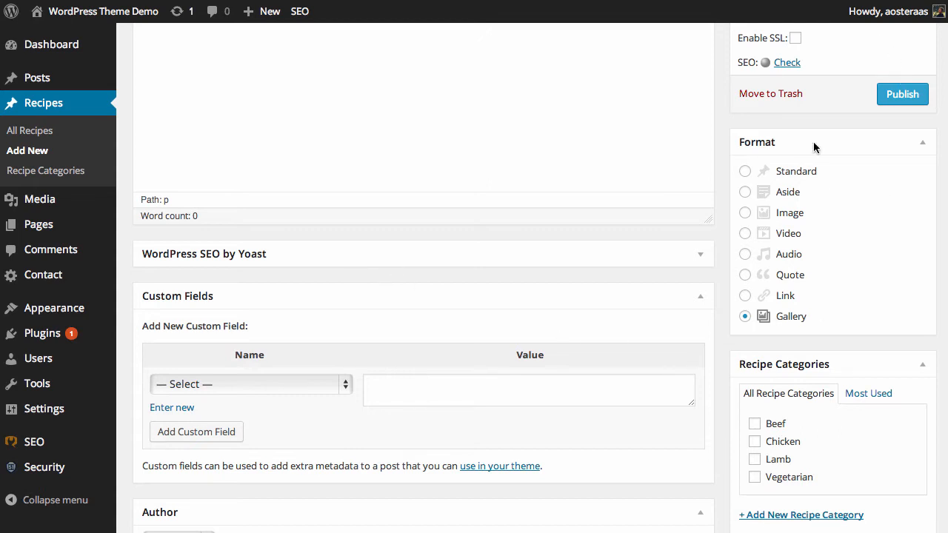
mouse_move(785, 424)
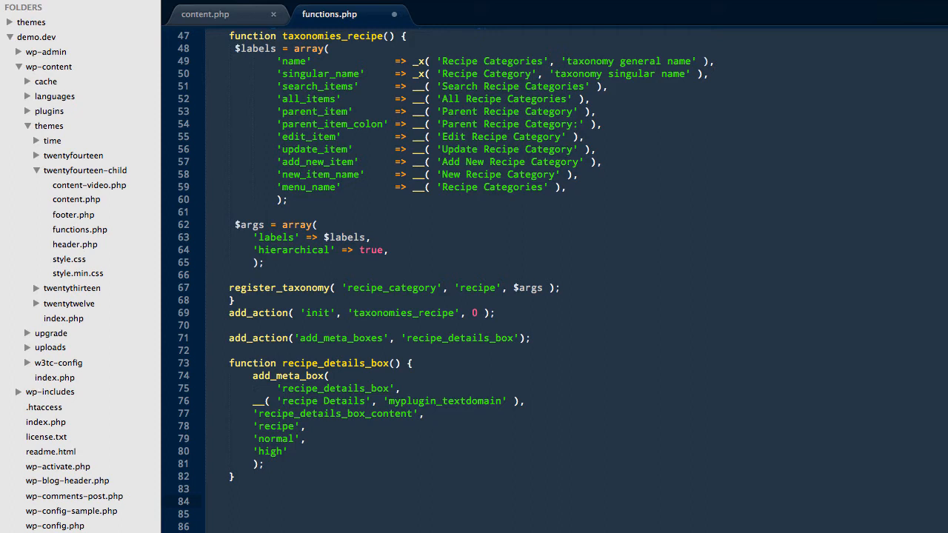
Add an empty recipe_details_box_content($post) function with braces below recipe_details_box.
type("fun")
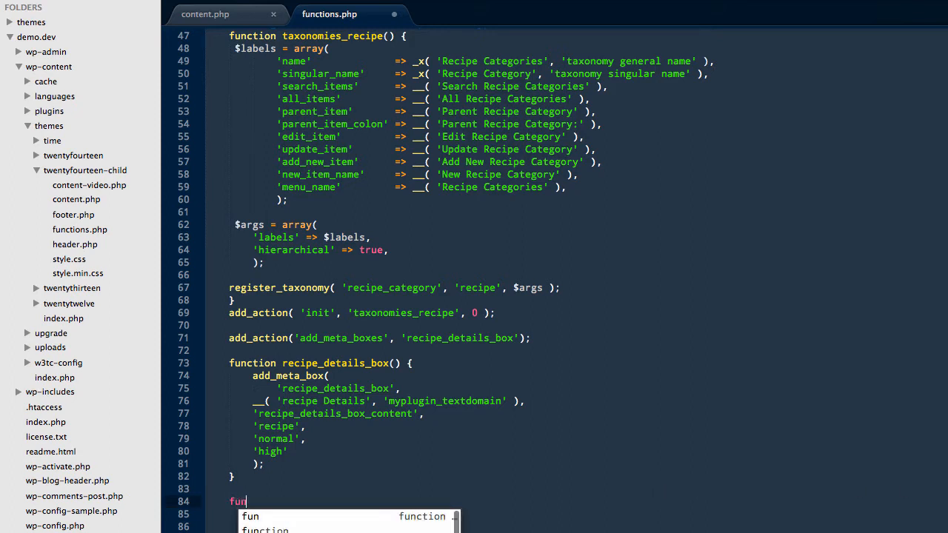
type("ction recipe_dt")
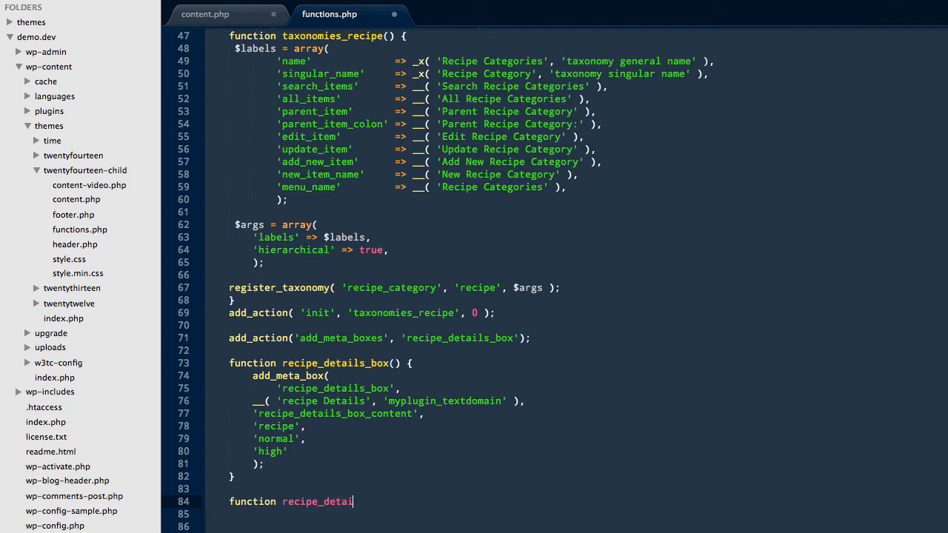
type("ls_box_conter")
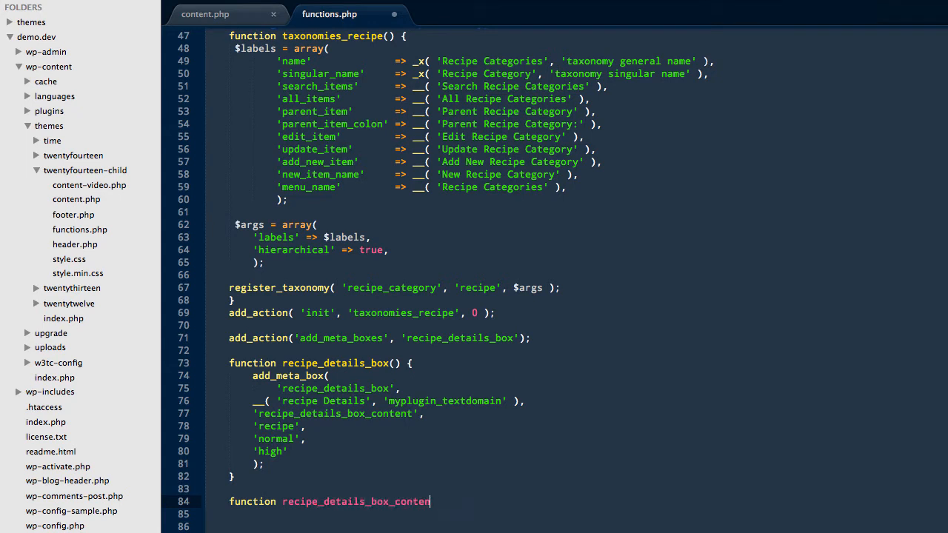
type("t()")
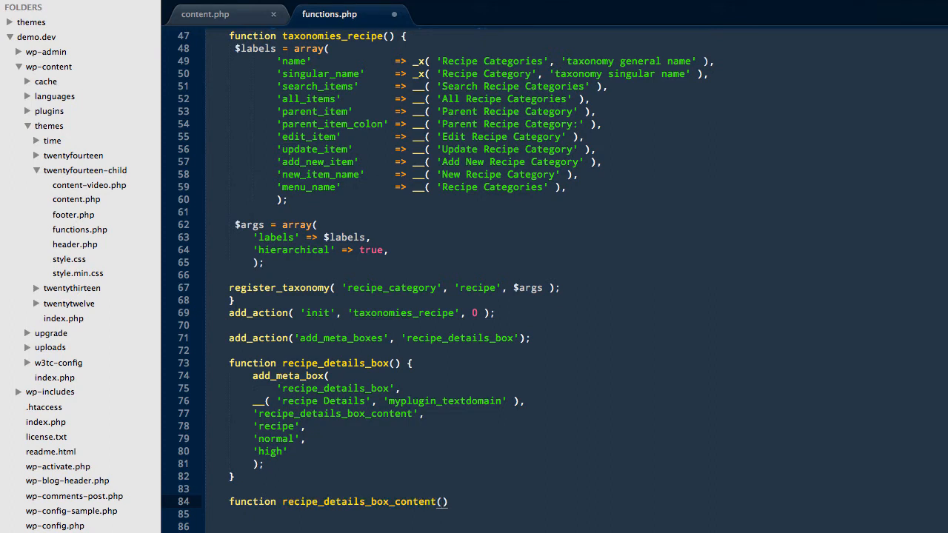
type("$post")
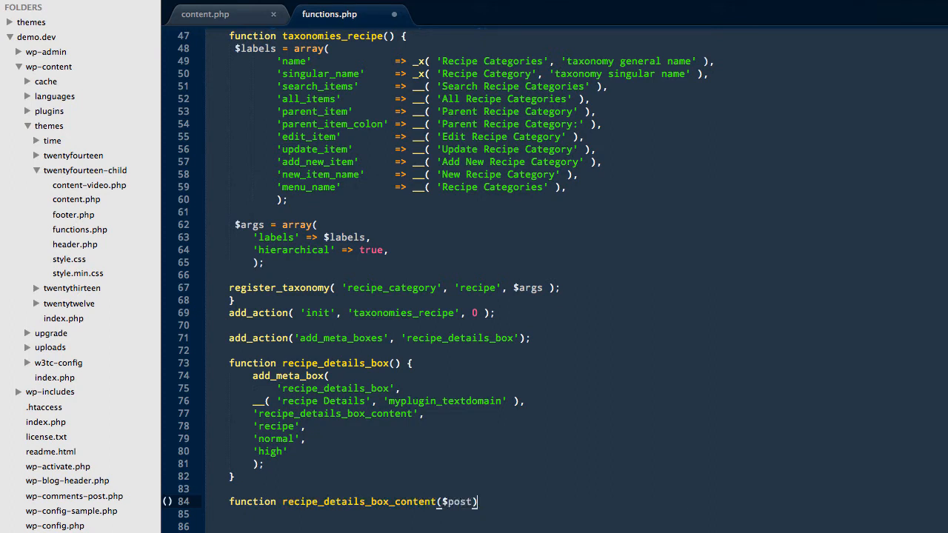
type("{")
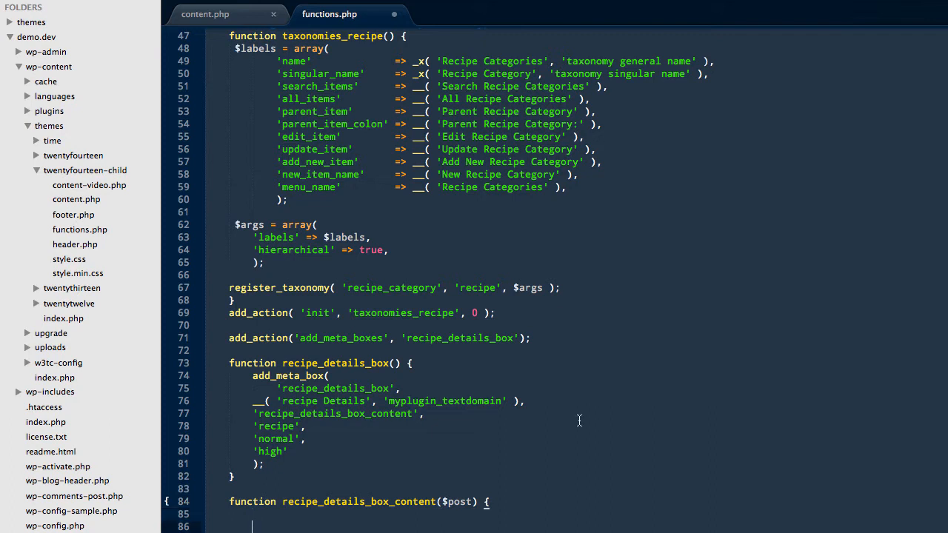
scroll("down", 3)
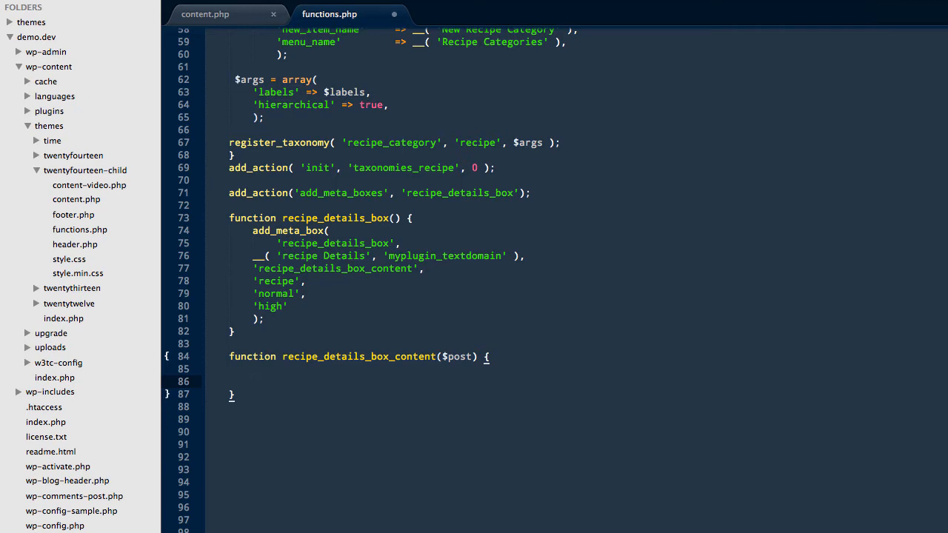
Output the nonce field and Ingredients label, changing the separator's OR to 'and'.
type("wp_nonce_field( plugin_basename( __FILE__ ), 'recipe_details_box_content_nonce' );")
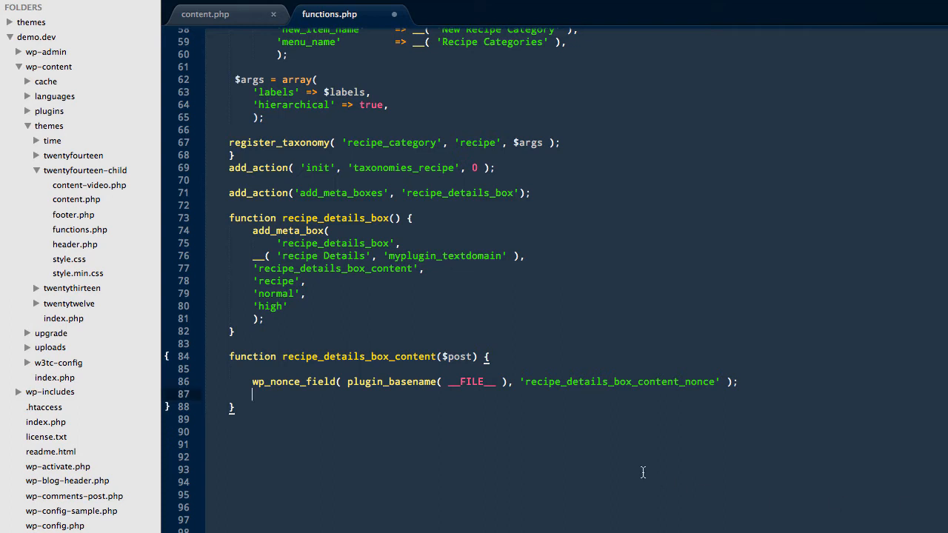
type("echo '<label for=\"recipe_details_ingredients\">Ingredients: </label>';")
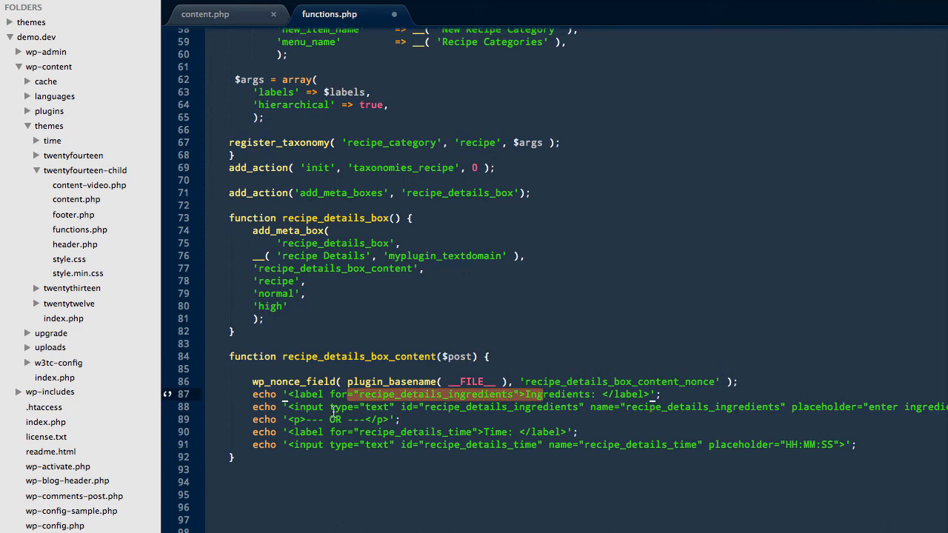
left_click(616, 425)
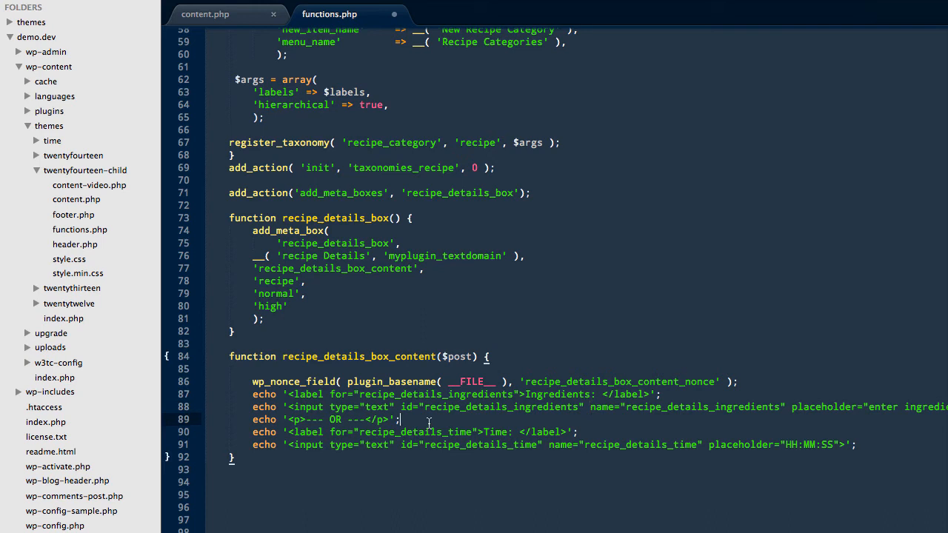
type("and")
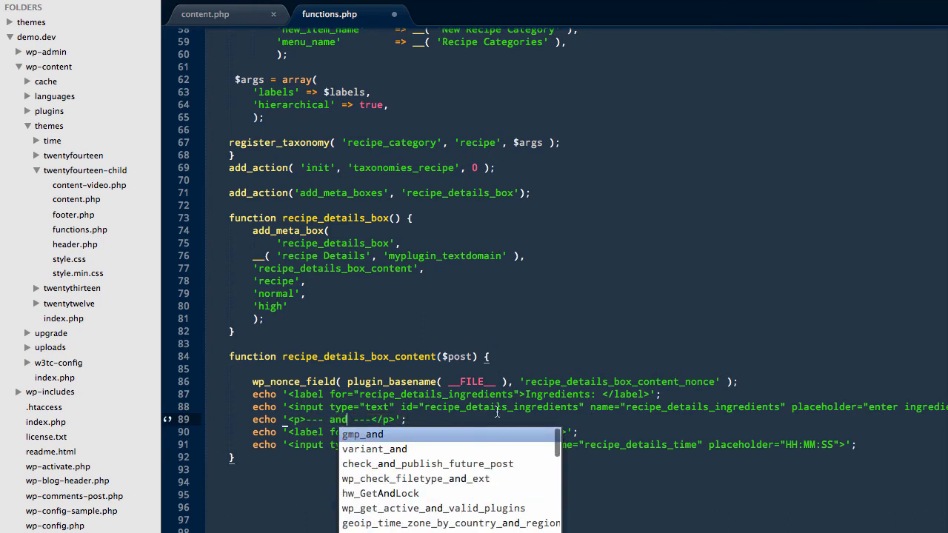
key("Escape")
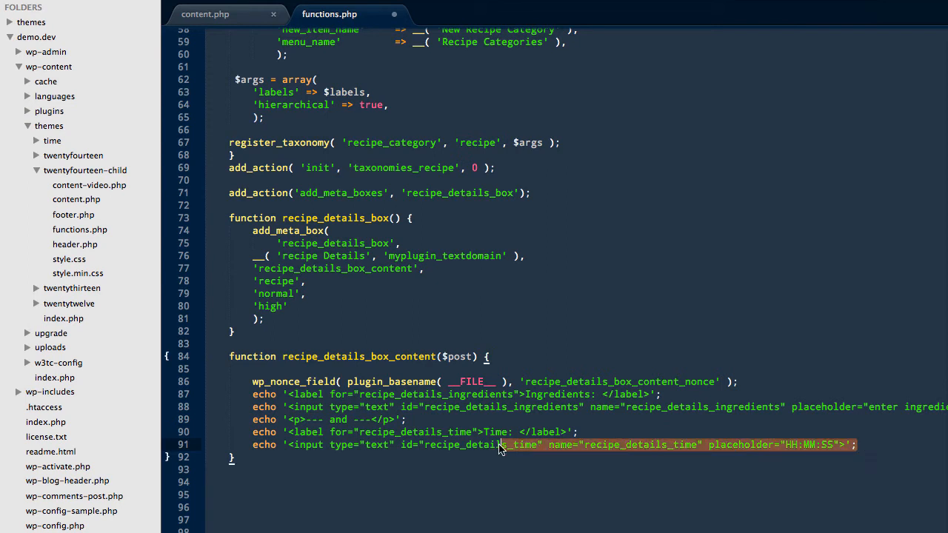
scroll("right", 3)
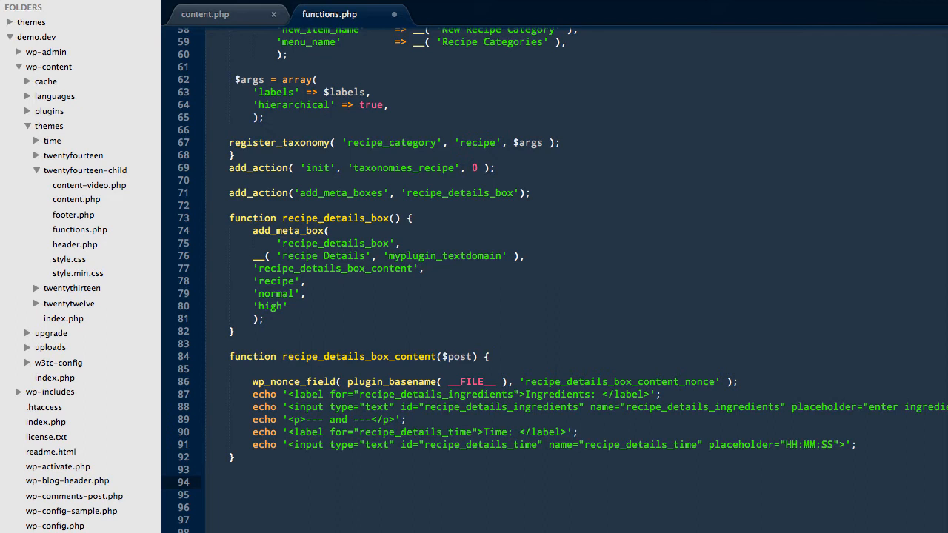
Write add_action('save_post', 'recipe_details_box_save'); below the content function.
type("add_action( $tag, $function_to_add, $priority = 10, $accepted_args = 1 )")
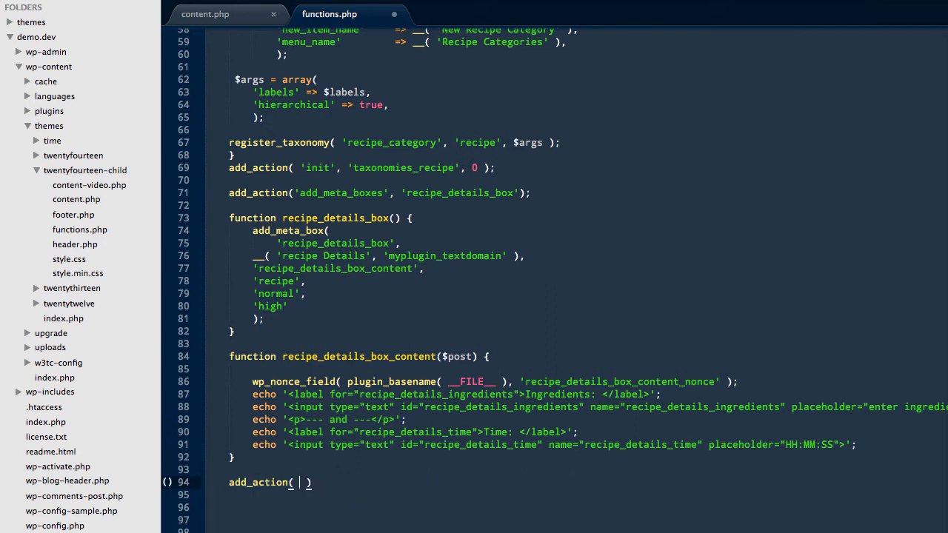
type("'save_post'")
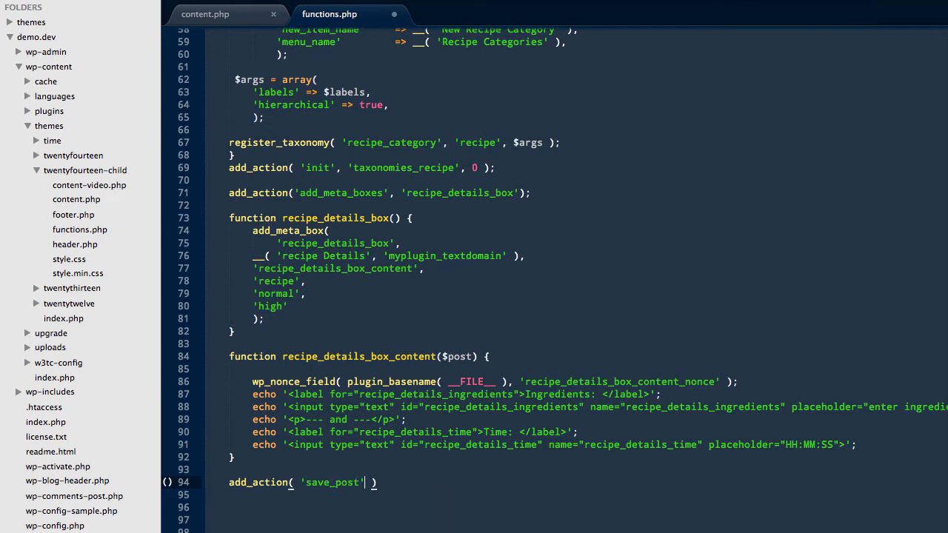
type(", ;")
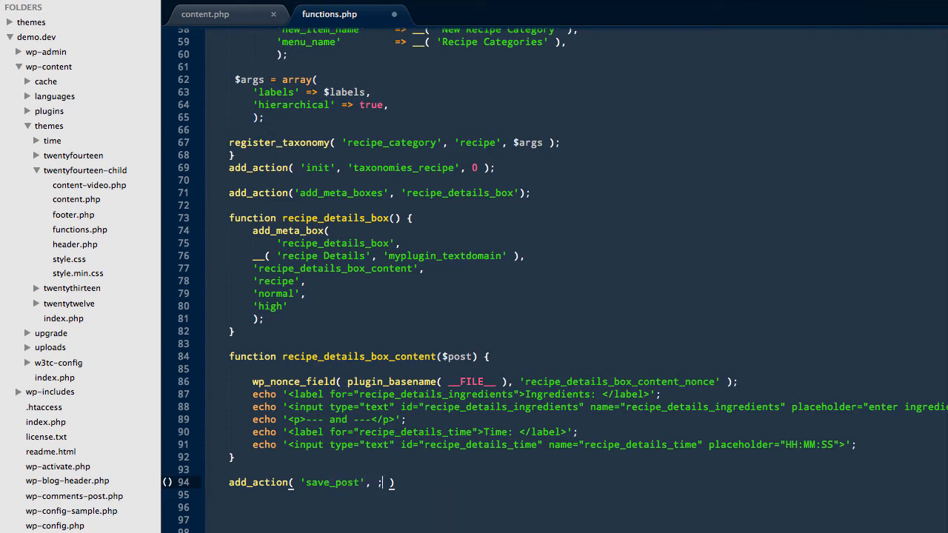
type("recipe")
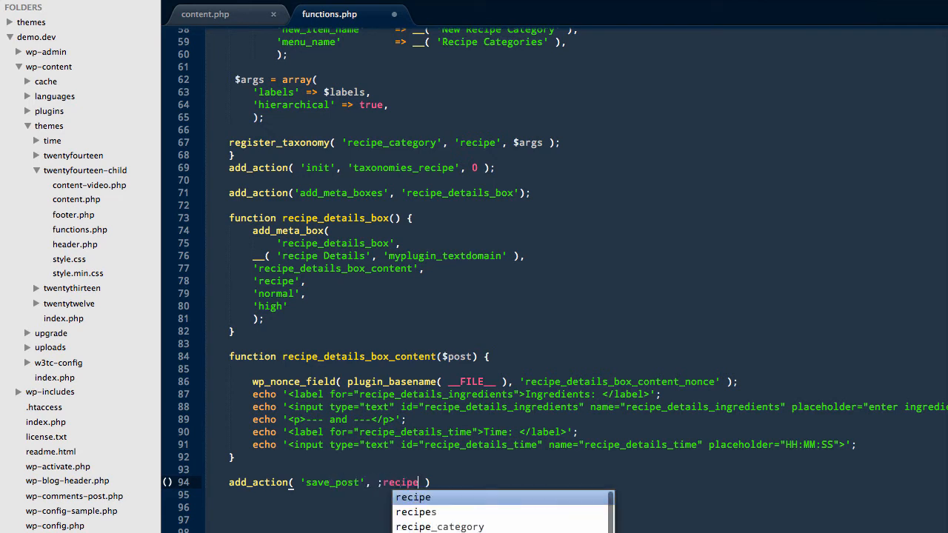
type("_de")
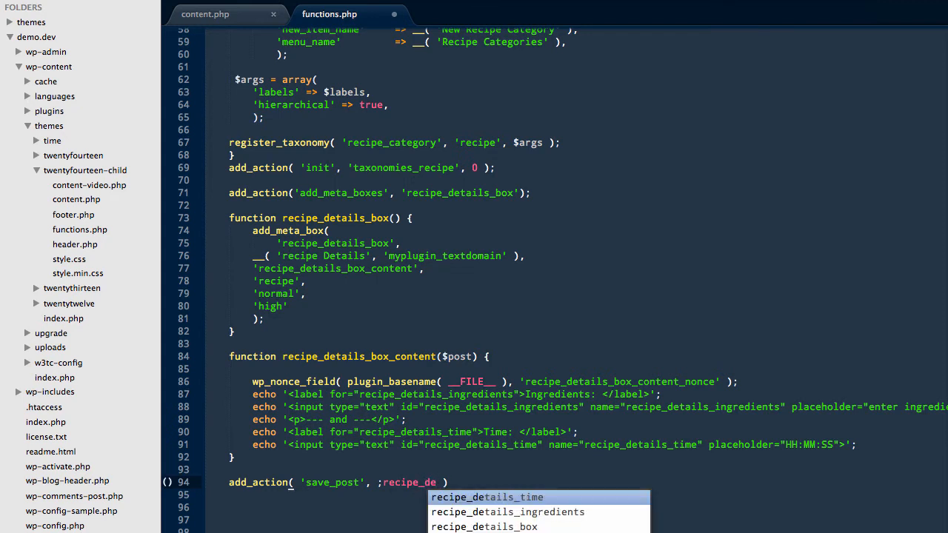
left_click(484, 526)
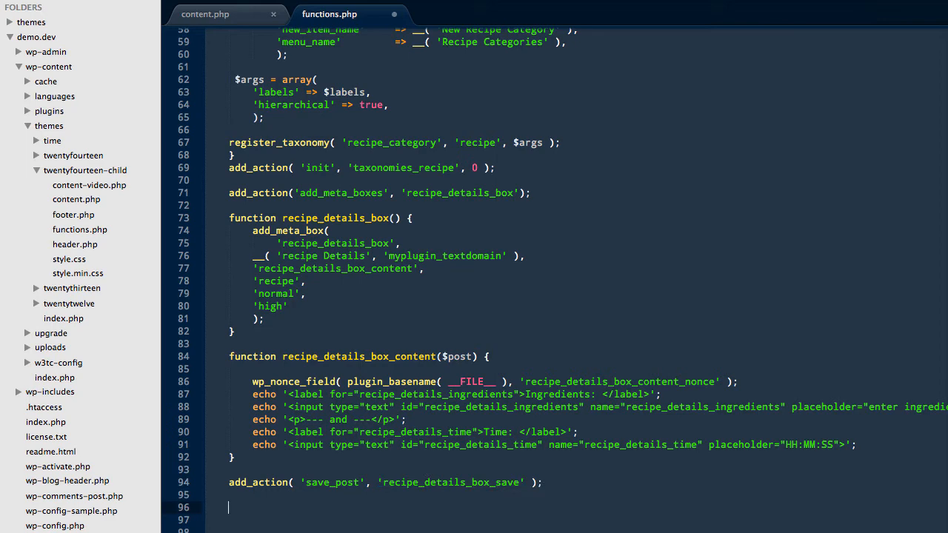
scroll("down", 3)
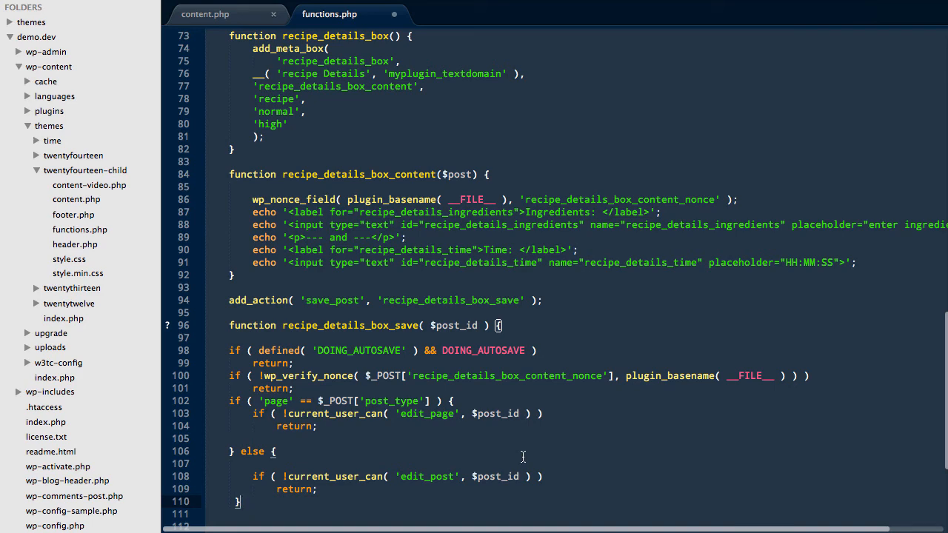
Assign $_POST['recipe_details_ingredients'] to $recipe_details_ingredients inside recipe_details_box_save.
scroll("down", 3)
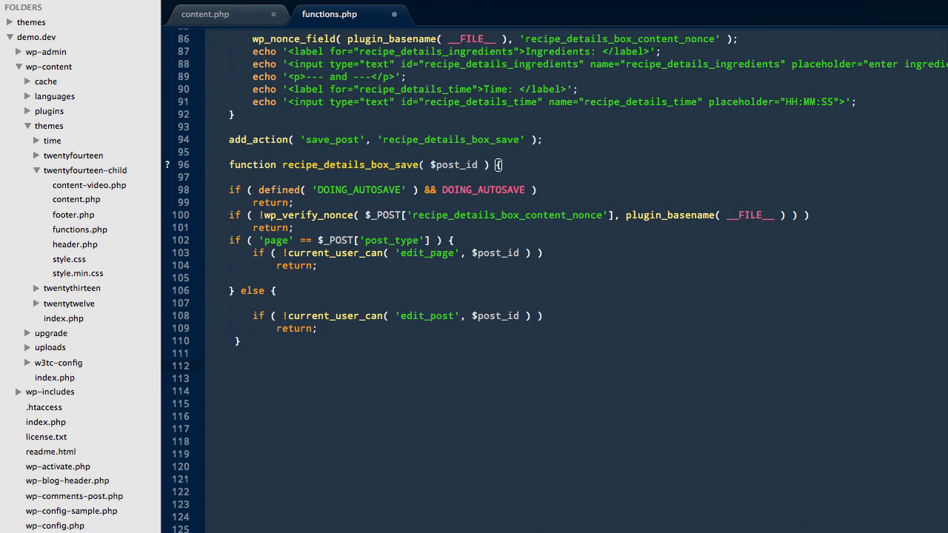
type("$recipe_details_ingredients = $_POST['recipe_details_ingredients'];")
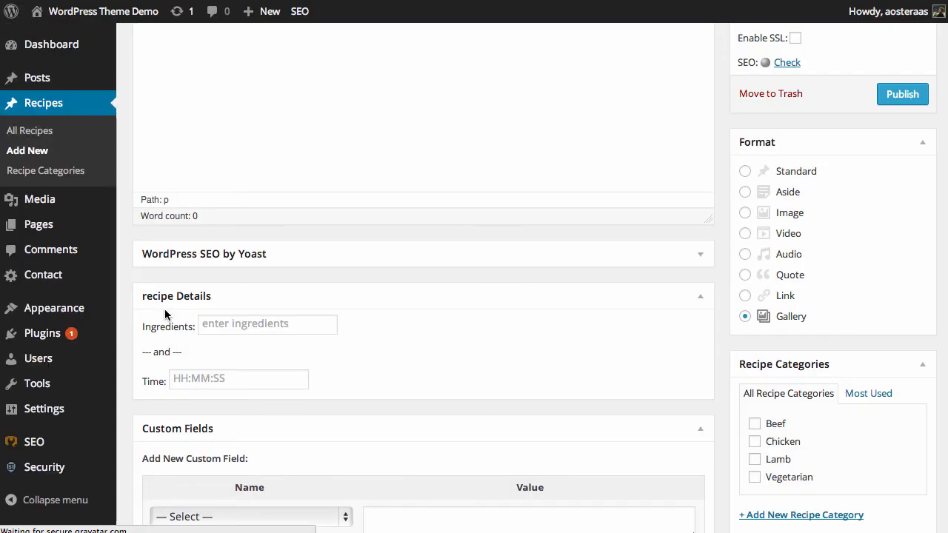
mouse_move(204, 308)
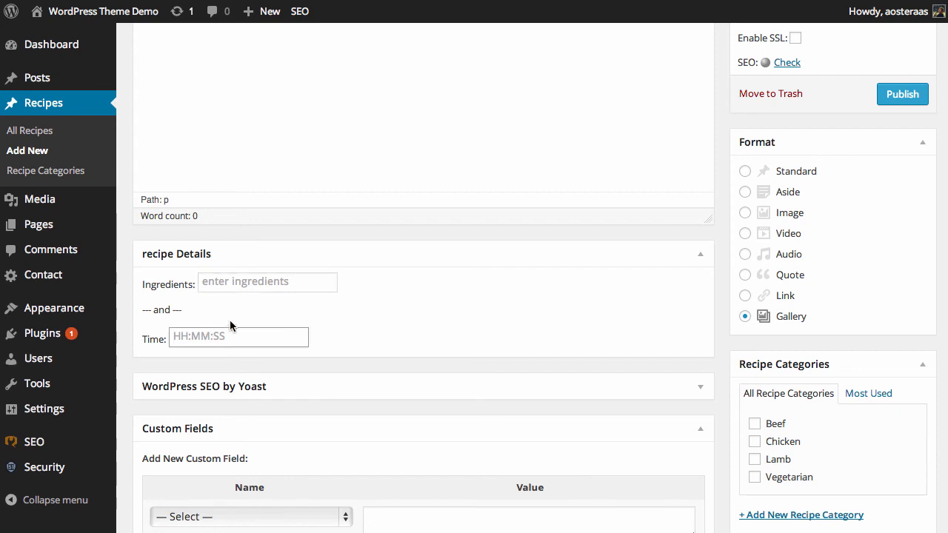
Enter Beef as Ingredients and 01:20 as Time in the recipe Details box.
type("B")
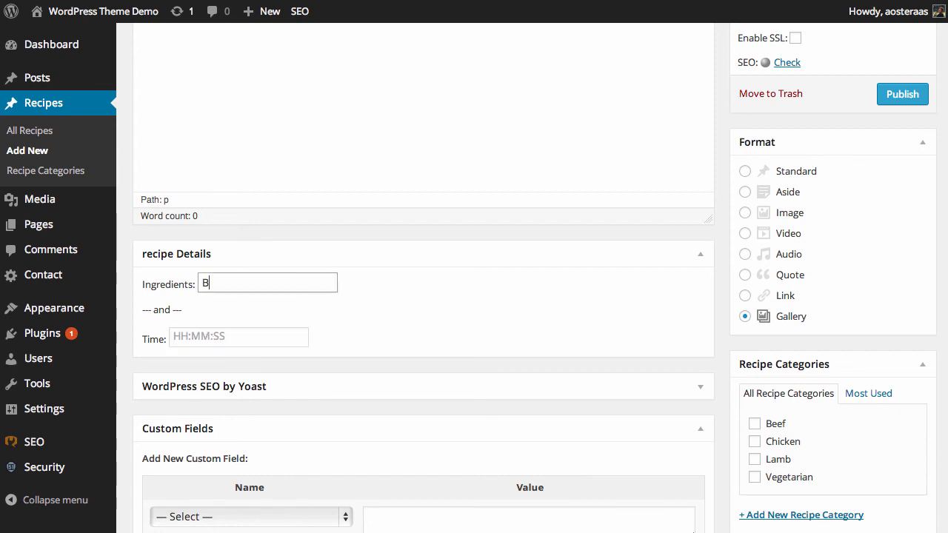
type("0")
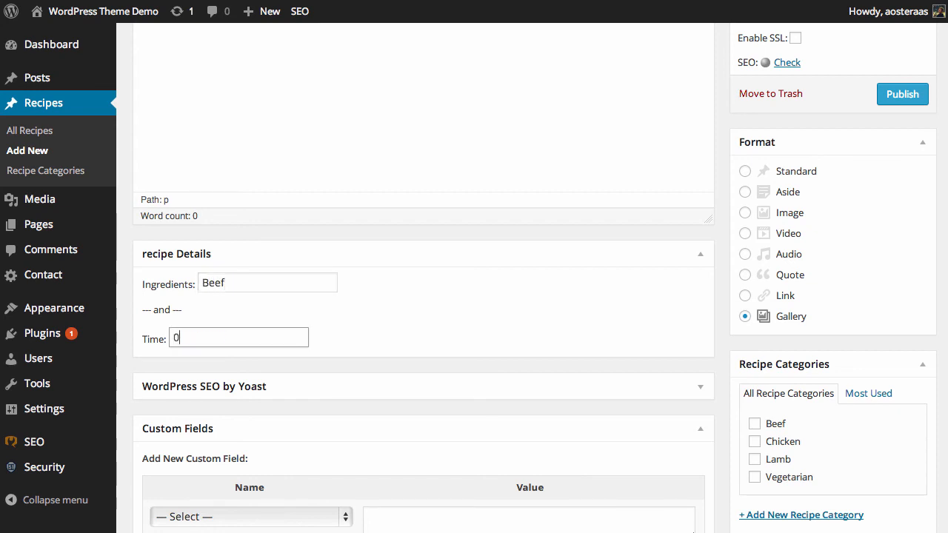
type("01:20")
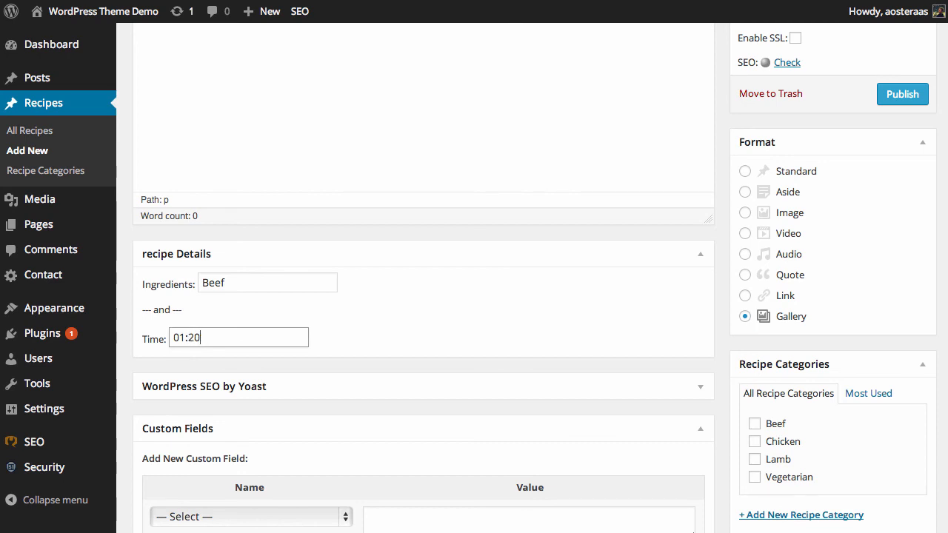
scroll("up", 3)
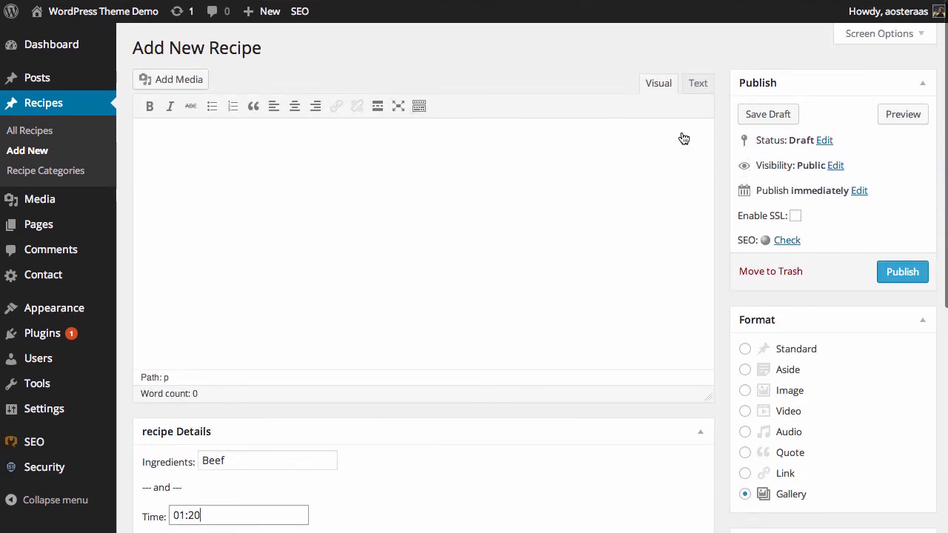
Save the recipe draft and check the recipe_details_ingredients and recipe_details_time custom fields.
left_click(768, 114)
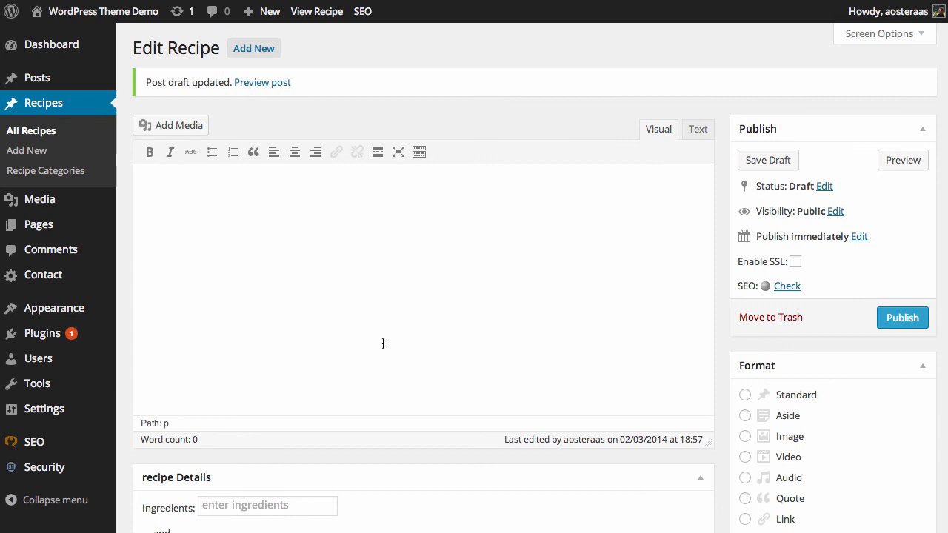
scroll("down", 3)
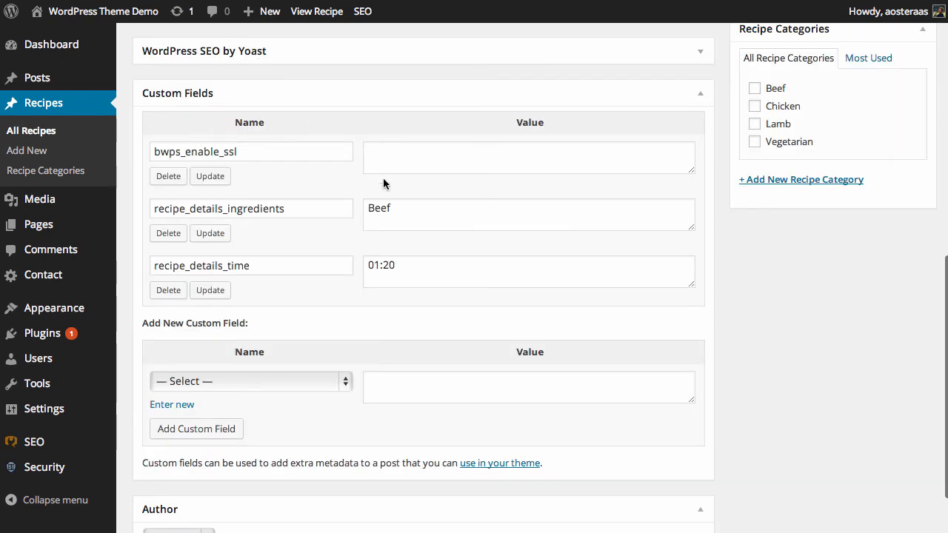
mouse_move(216, 118)
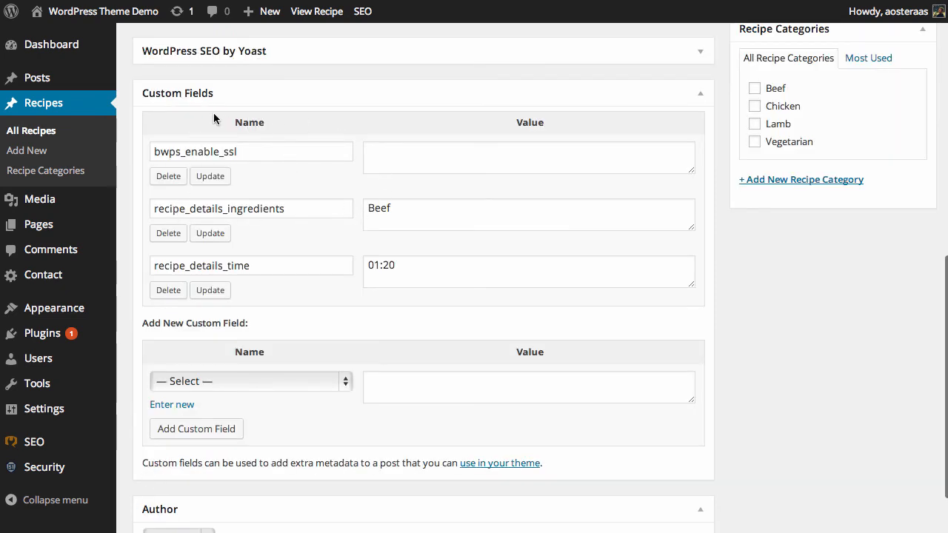
scroll("down", 3)
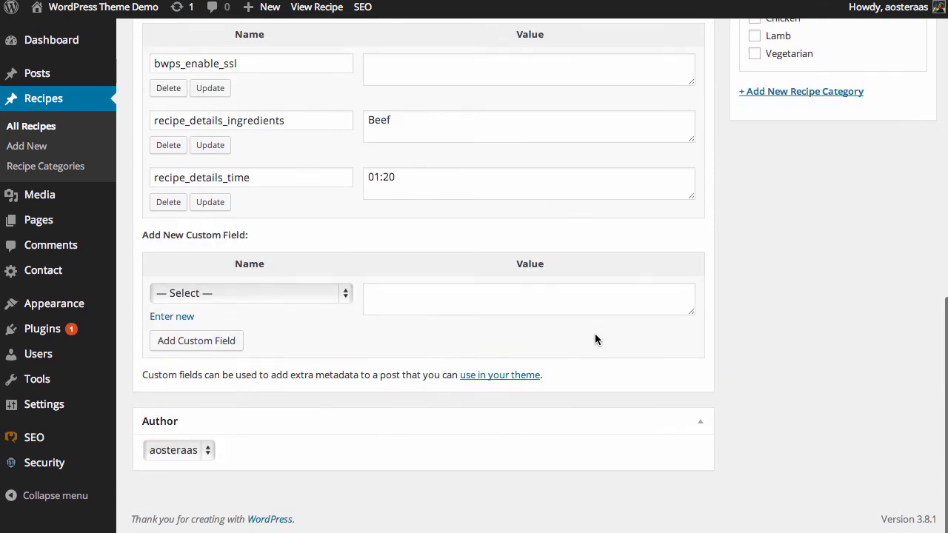